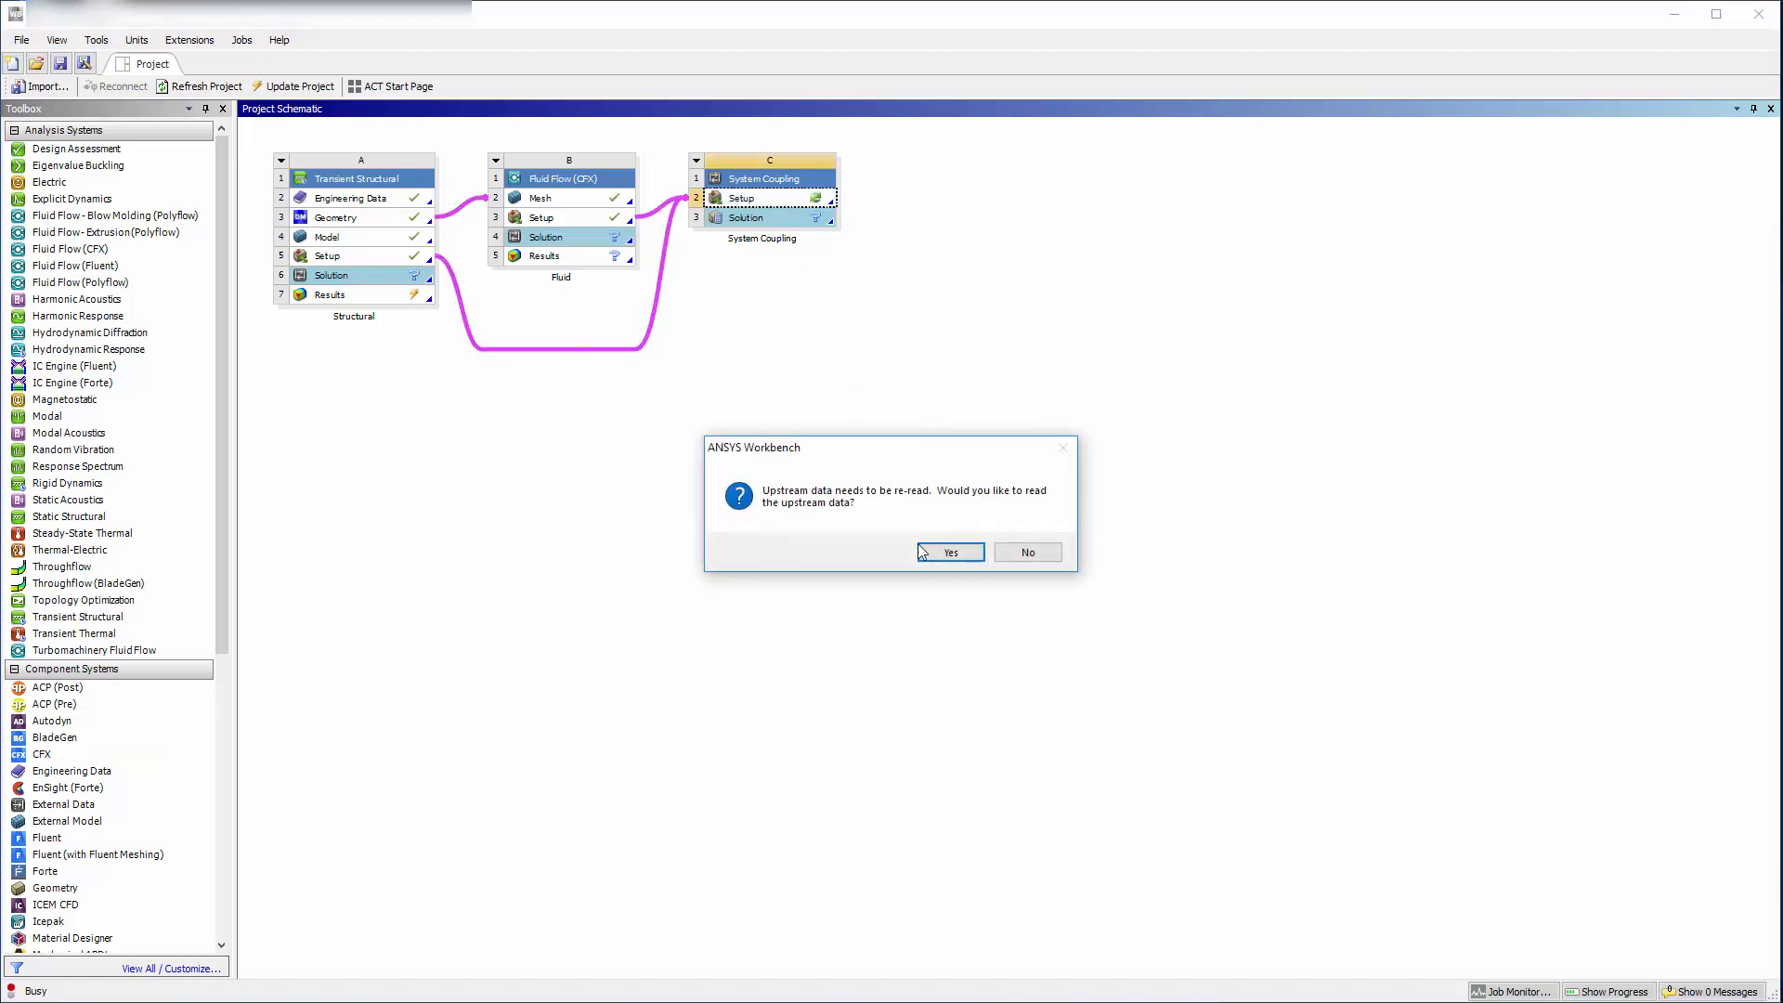
Confirm re-reading the upstream data so the System Coupling setup loads
click(949, 552)
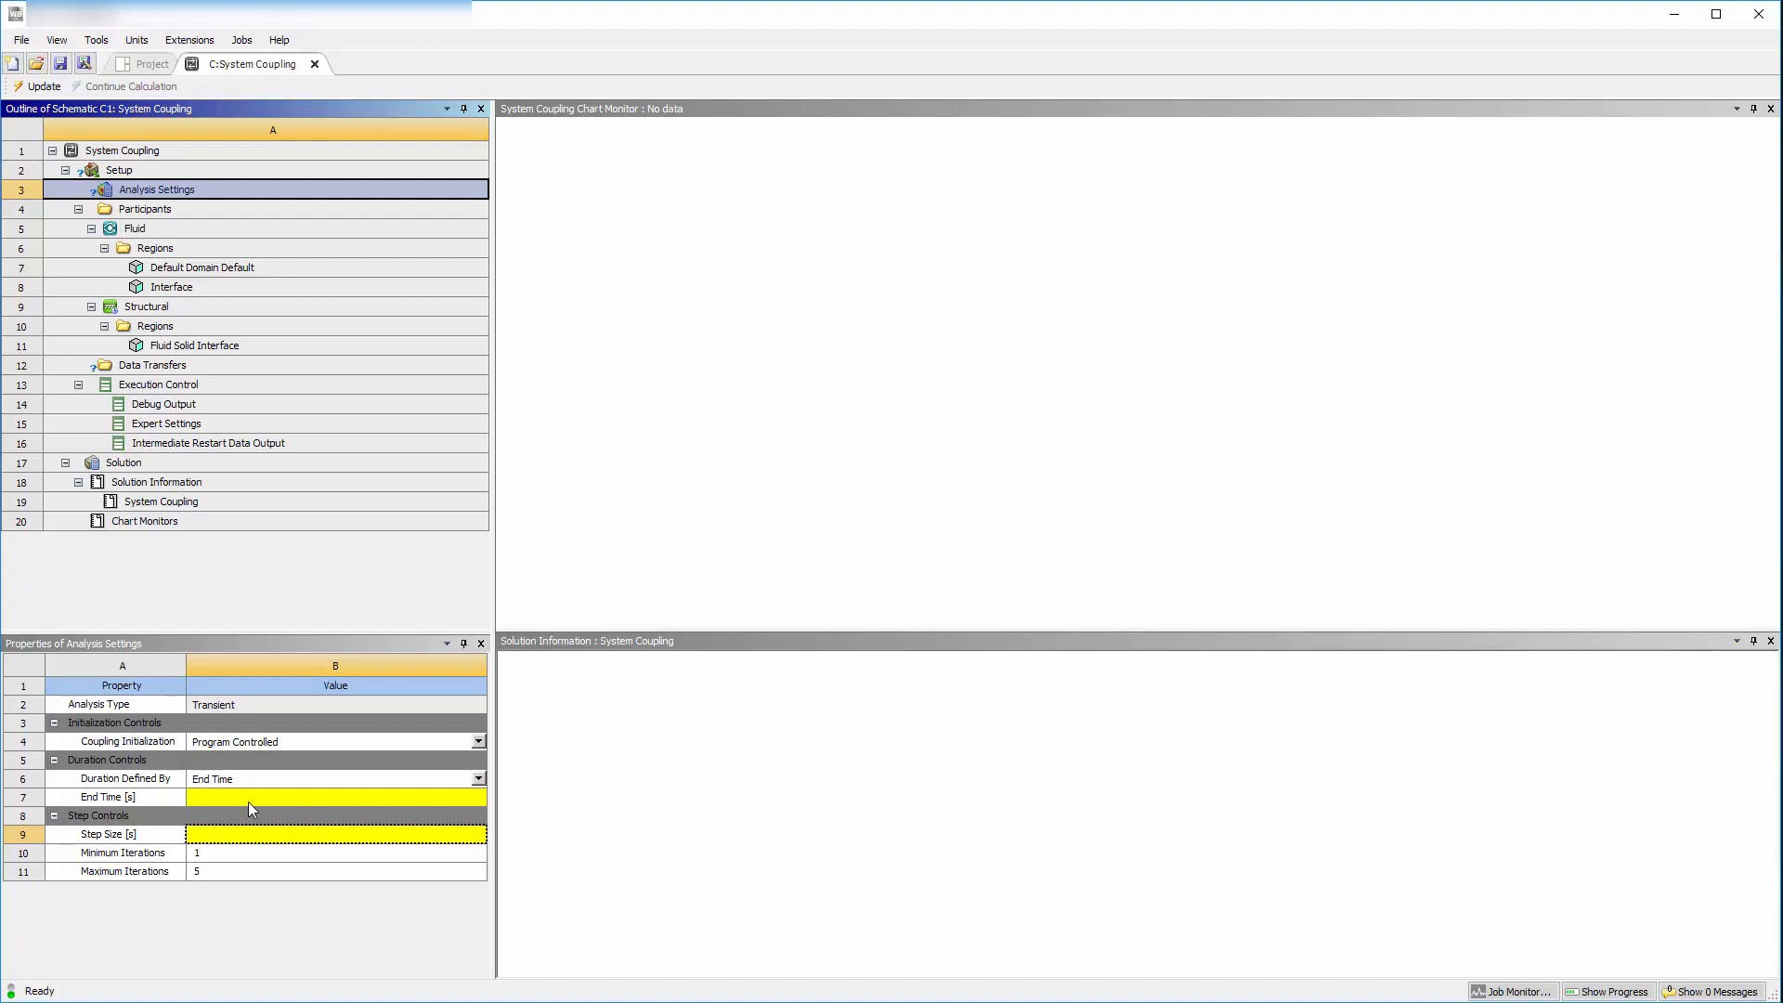
Set the coupling analysis End Time to 10 s and Step Size to 0.1 s
text(10)
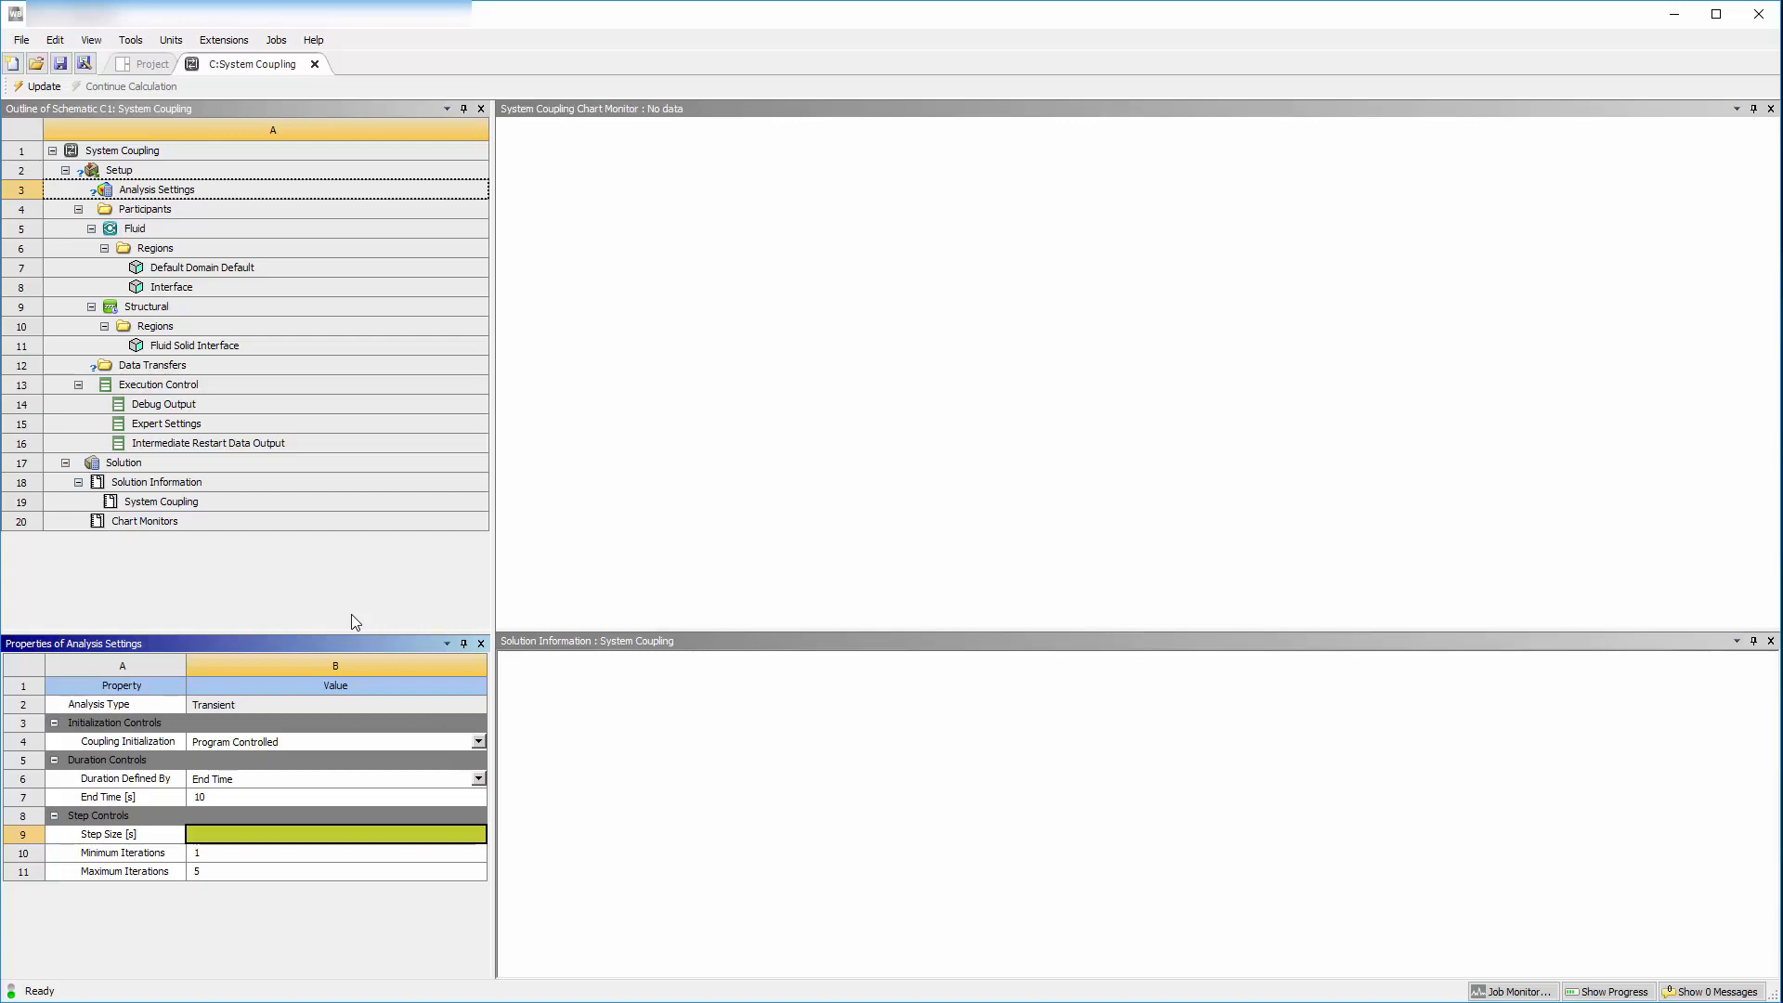
text(0.1)
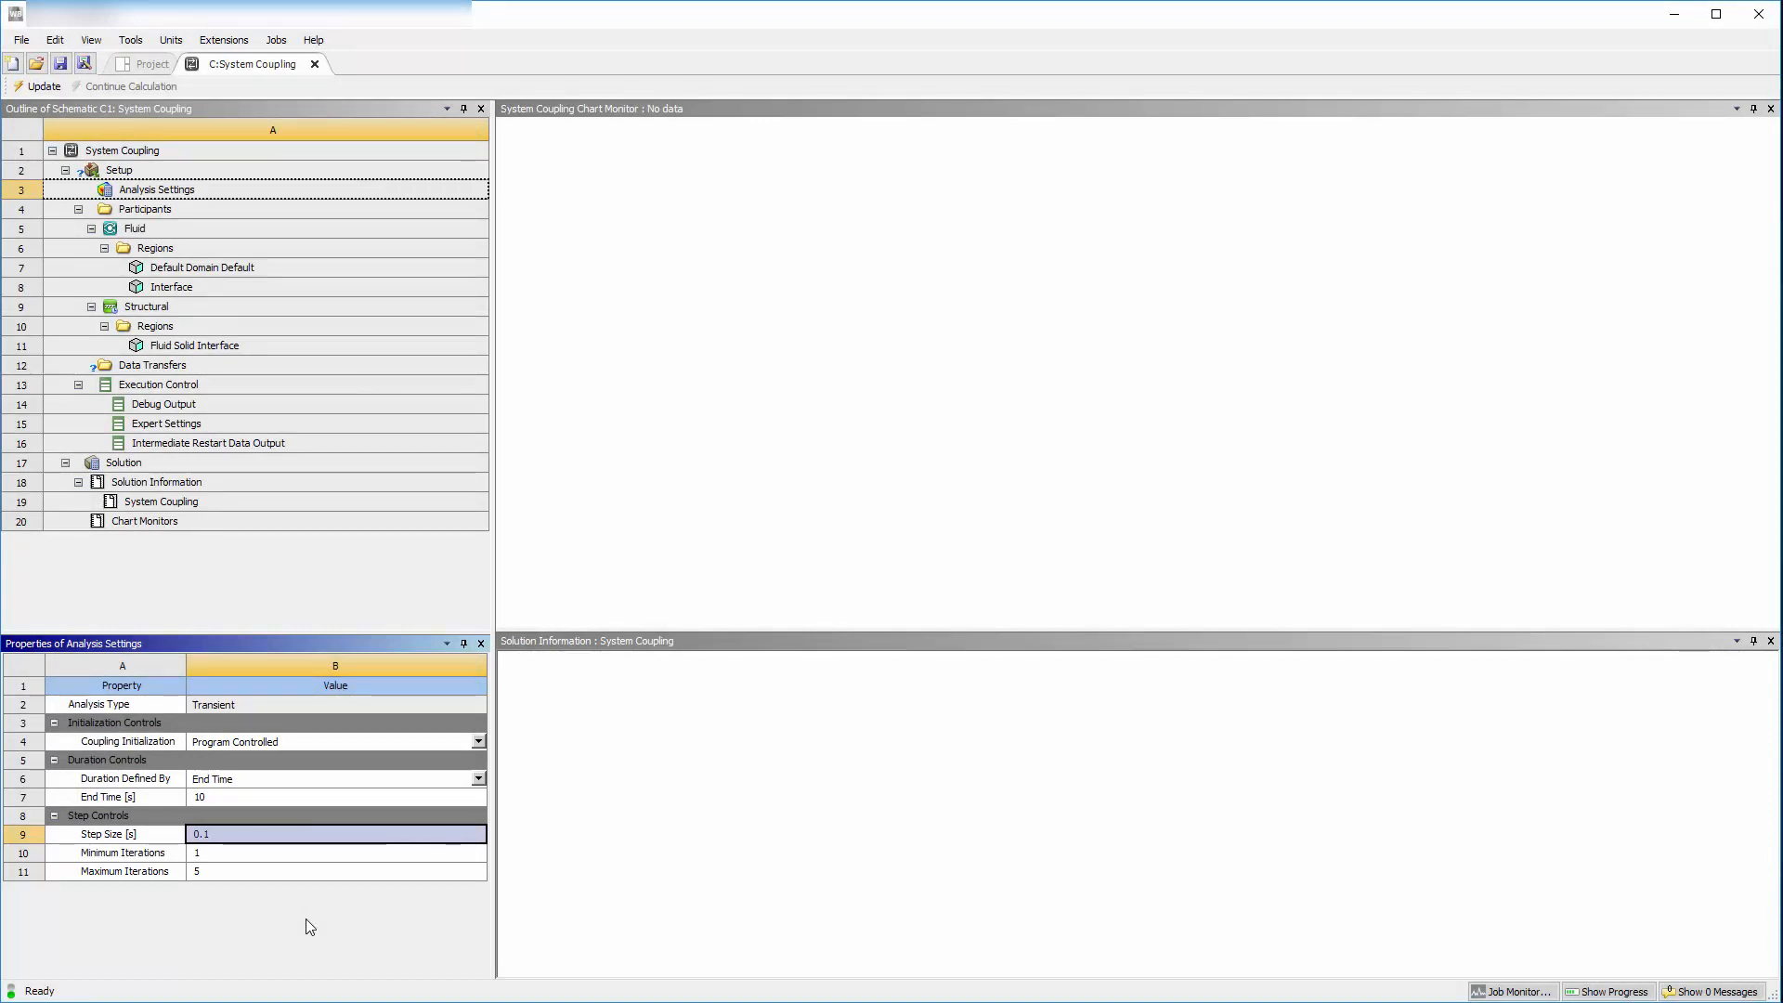
mouse_move(199, 297)
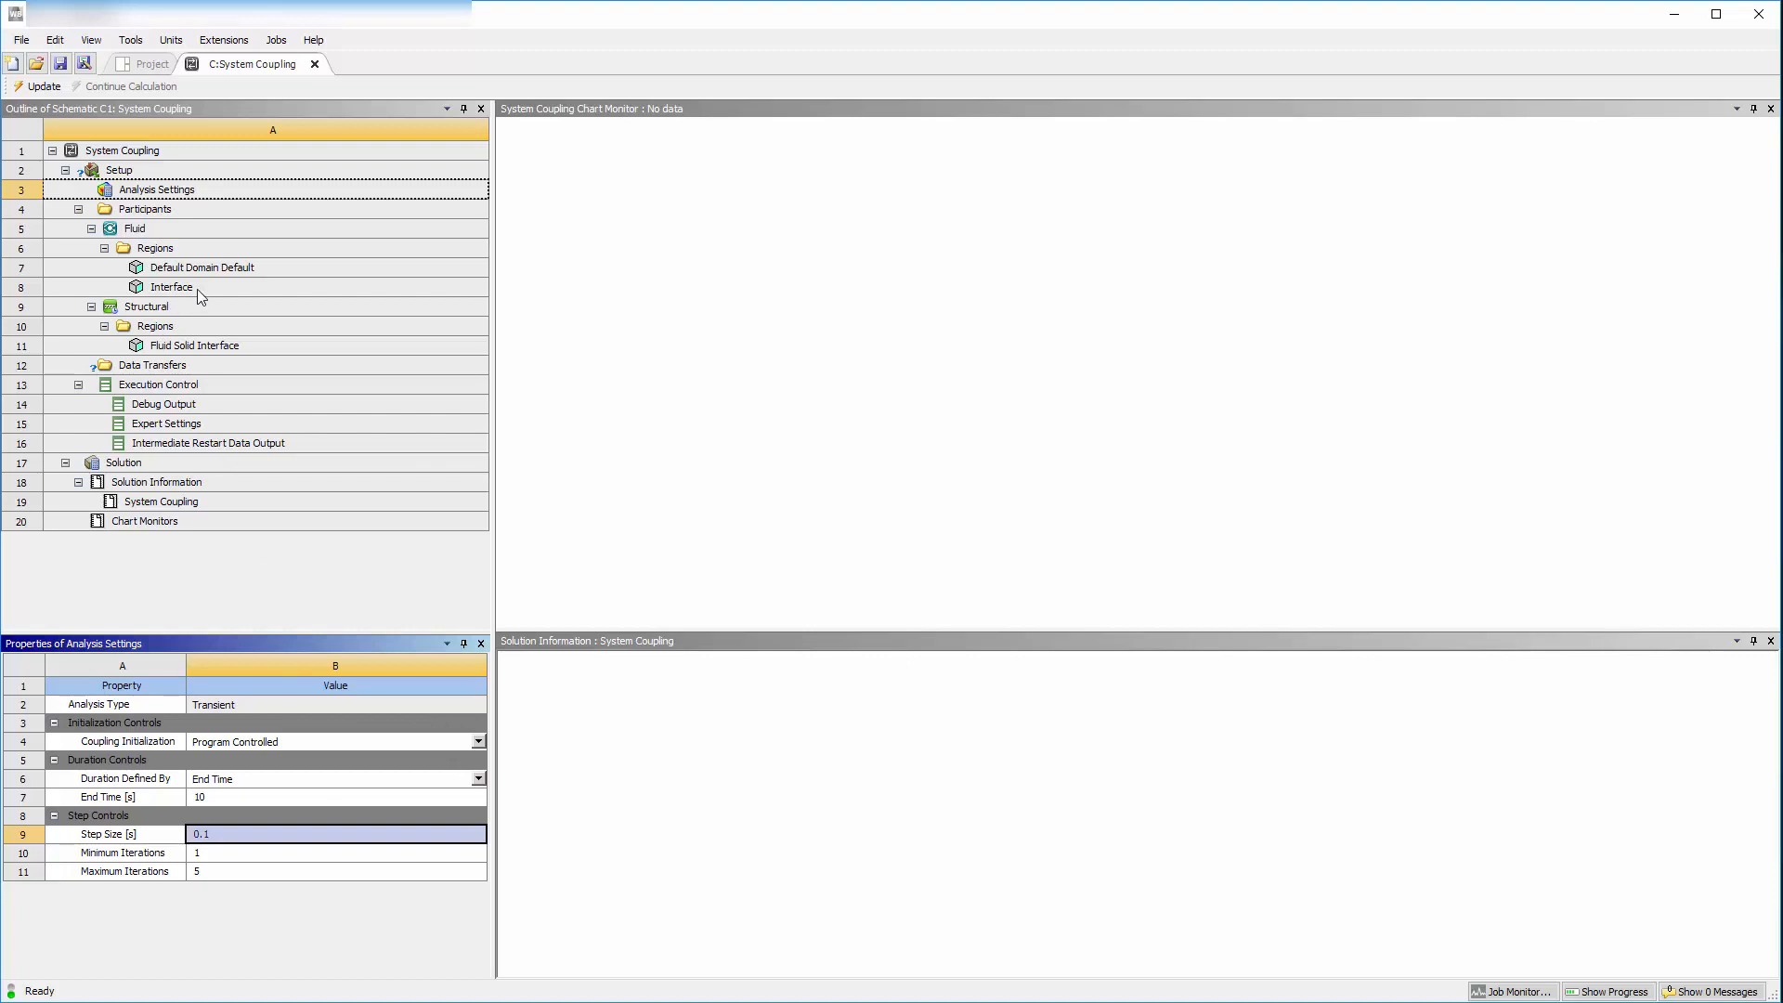
Create data transfers between the fluid Interface and the Fluid Solid Interface regions
click(193, 345)
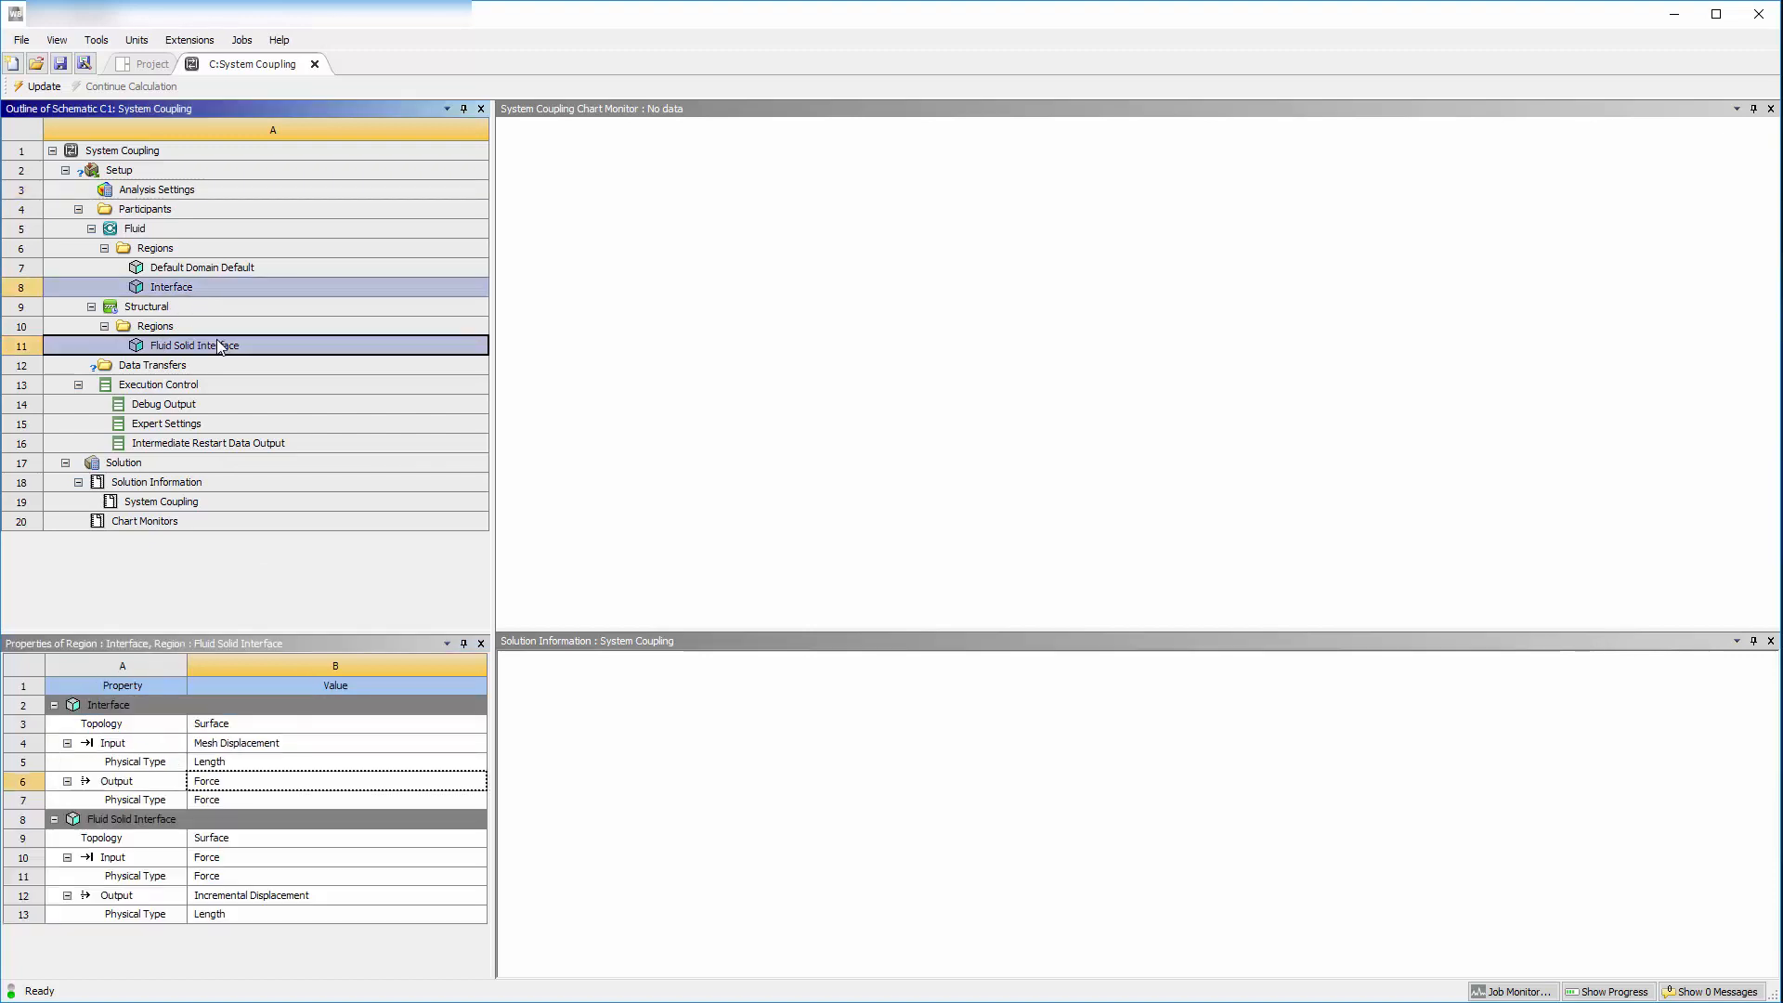
right_click(188, 345)
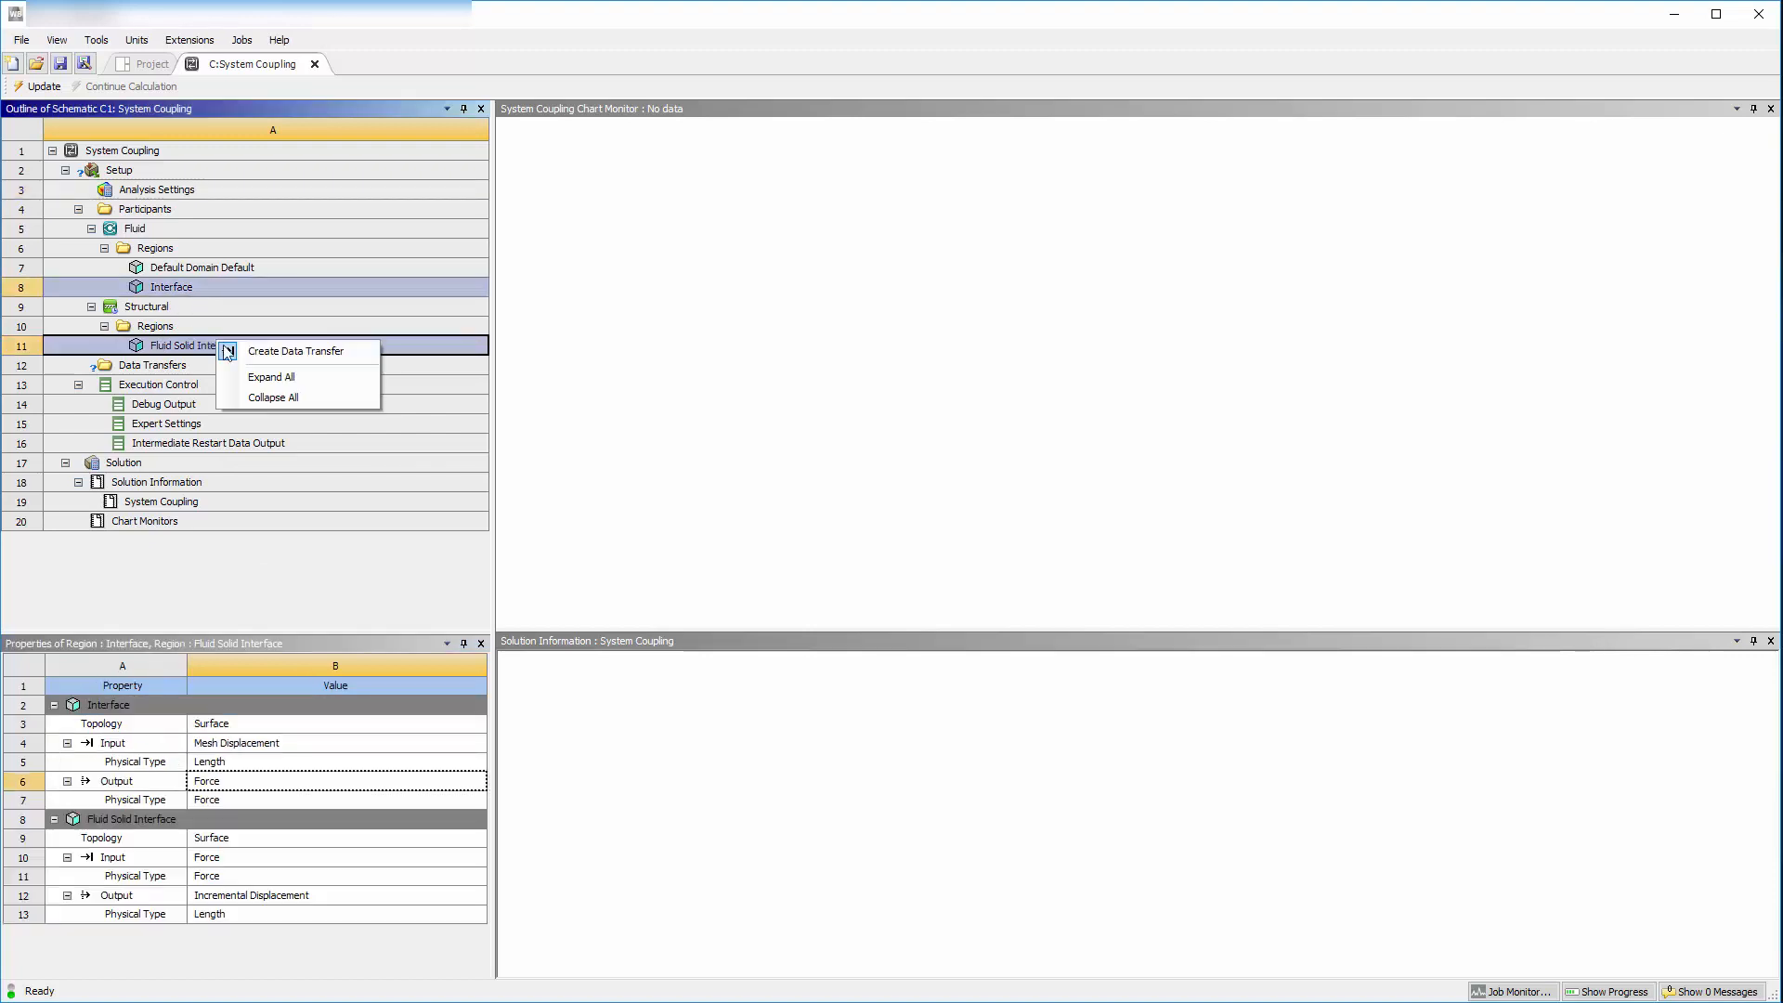
click(296, 351)
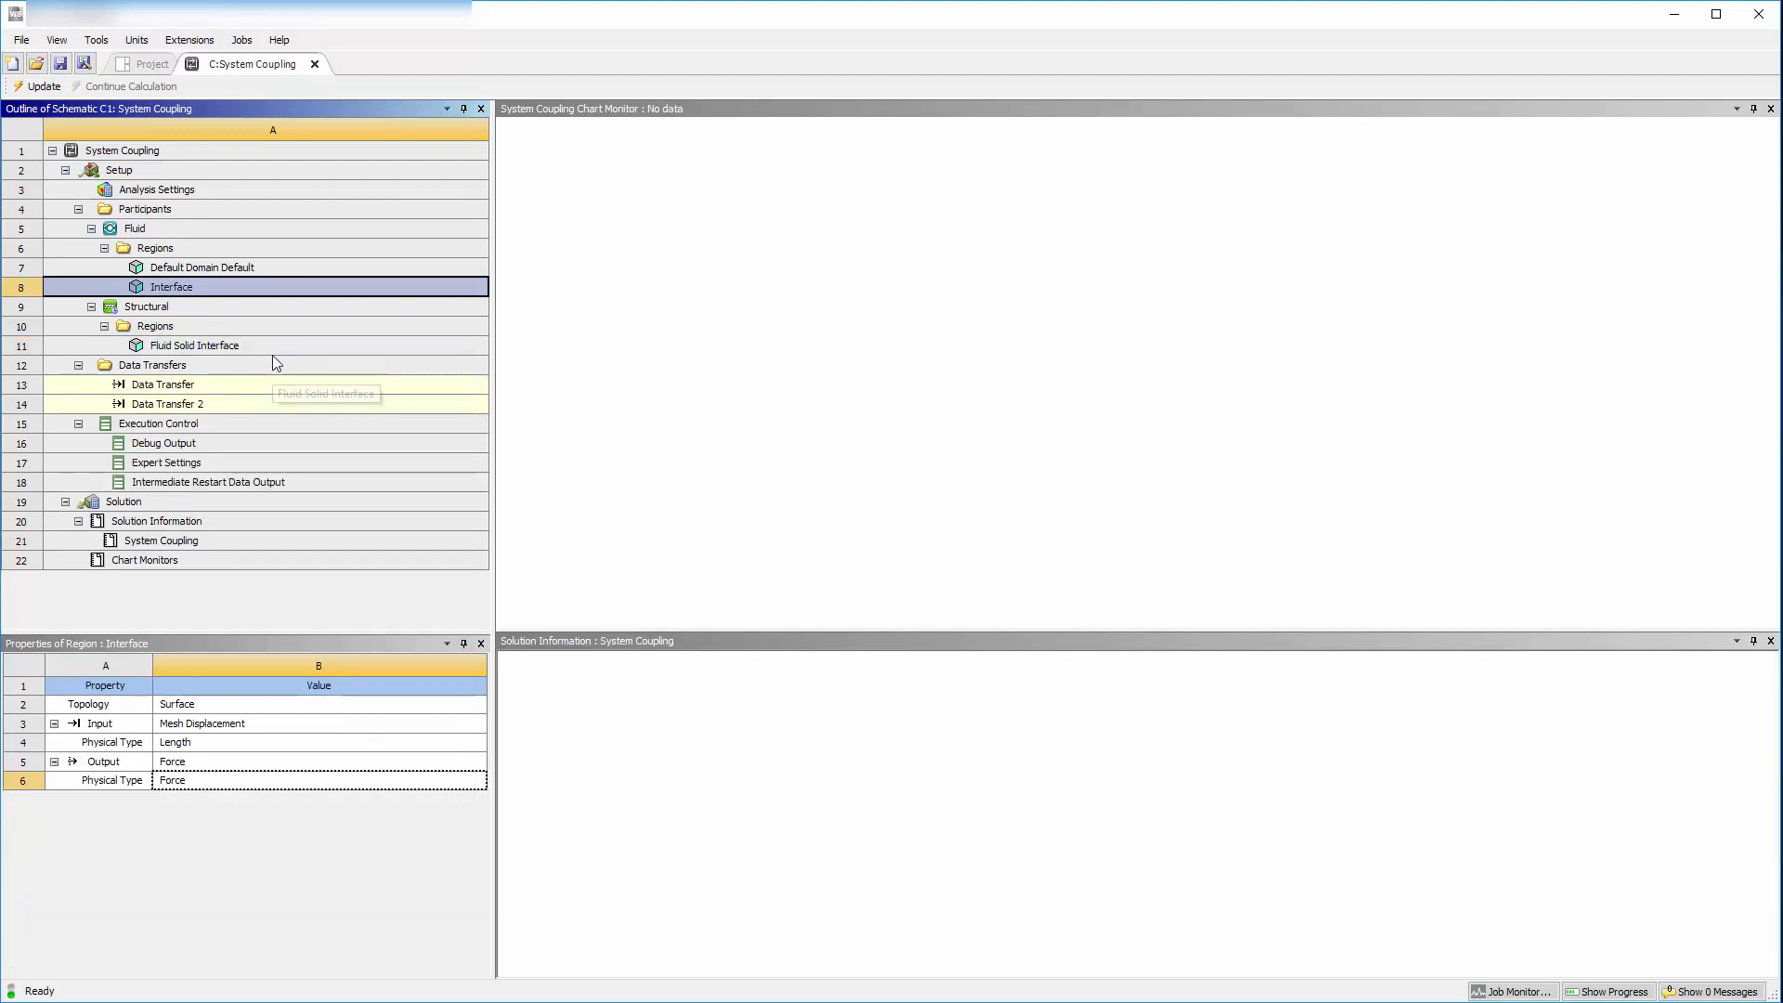
Review Data Transfer (force to structure) and Data Transfer 2 (incremental displacement back)
click(164, 384)
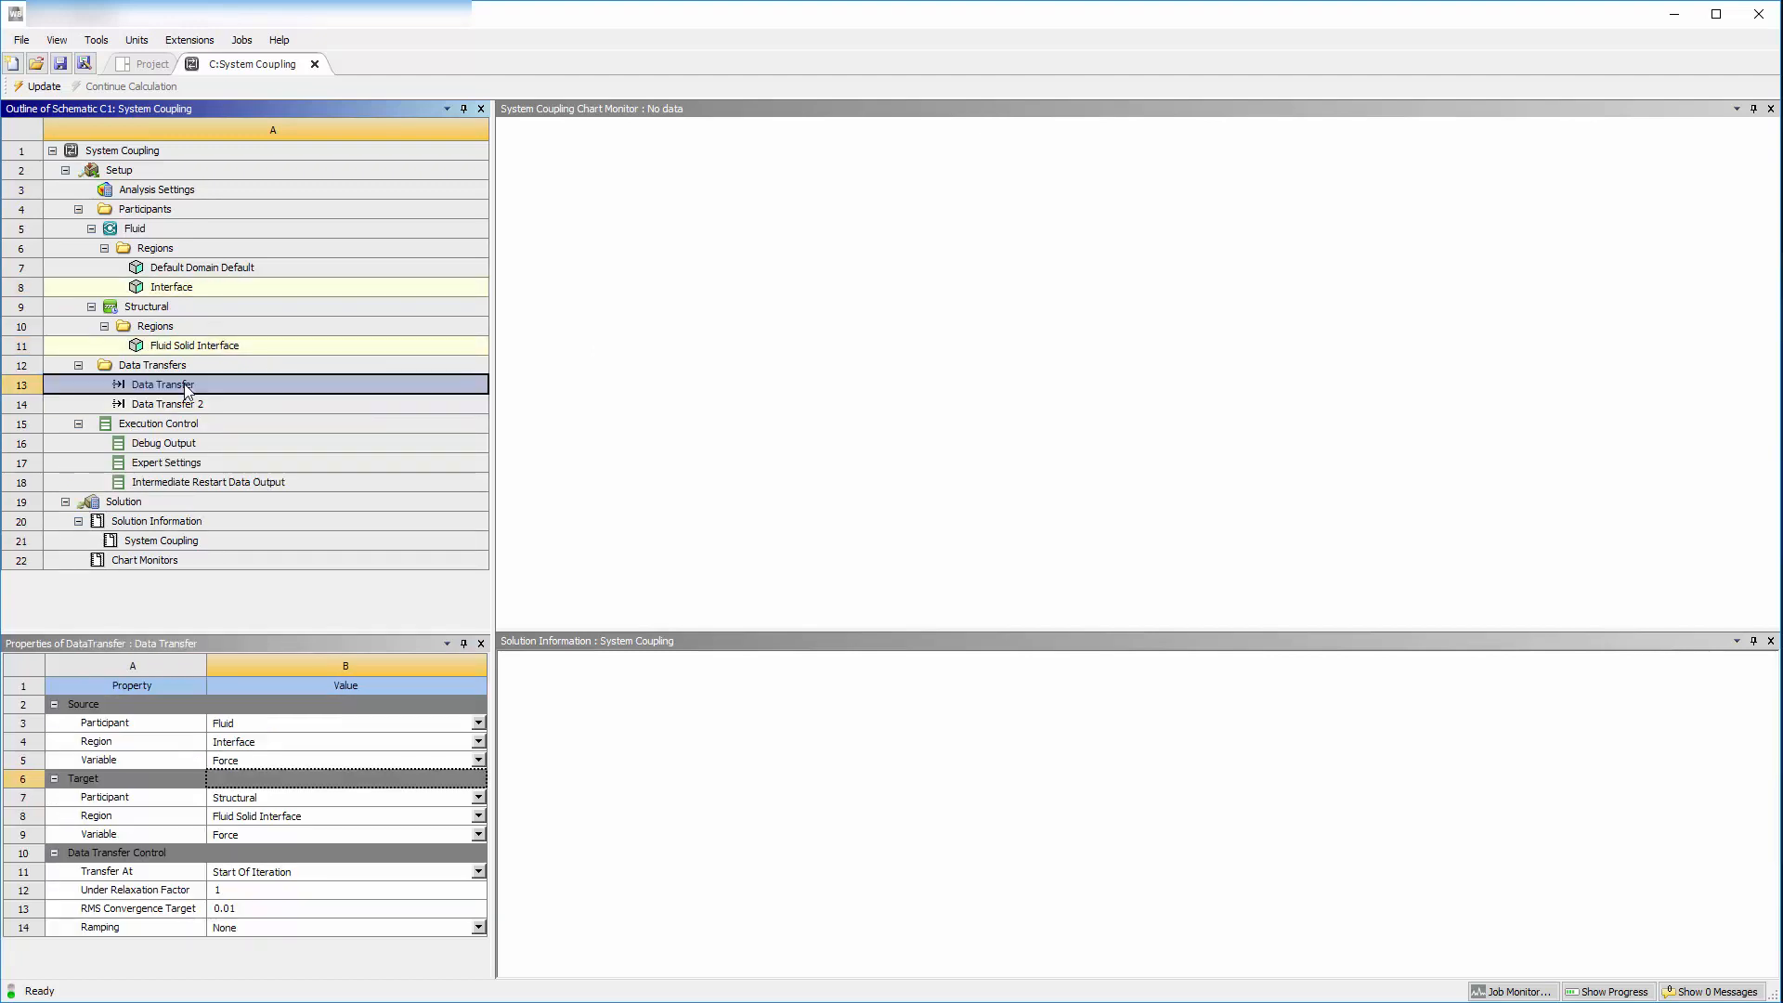
click(166, 403)
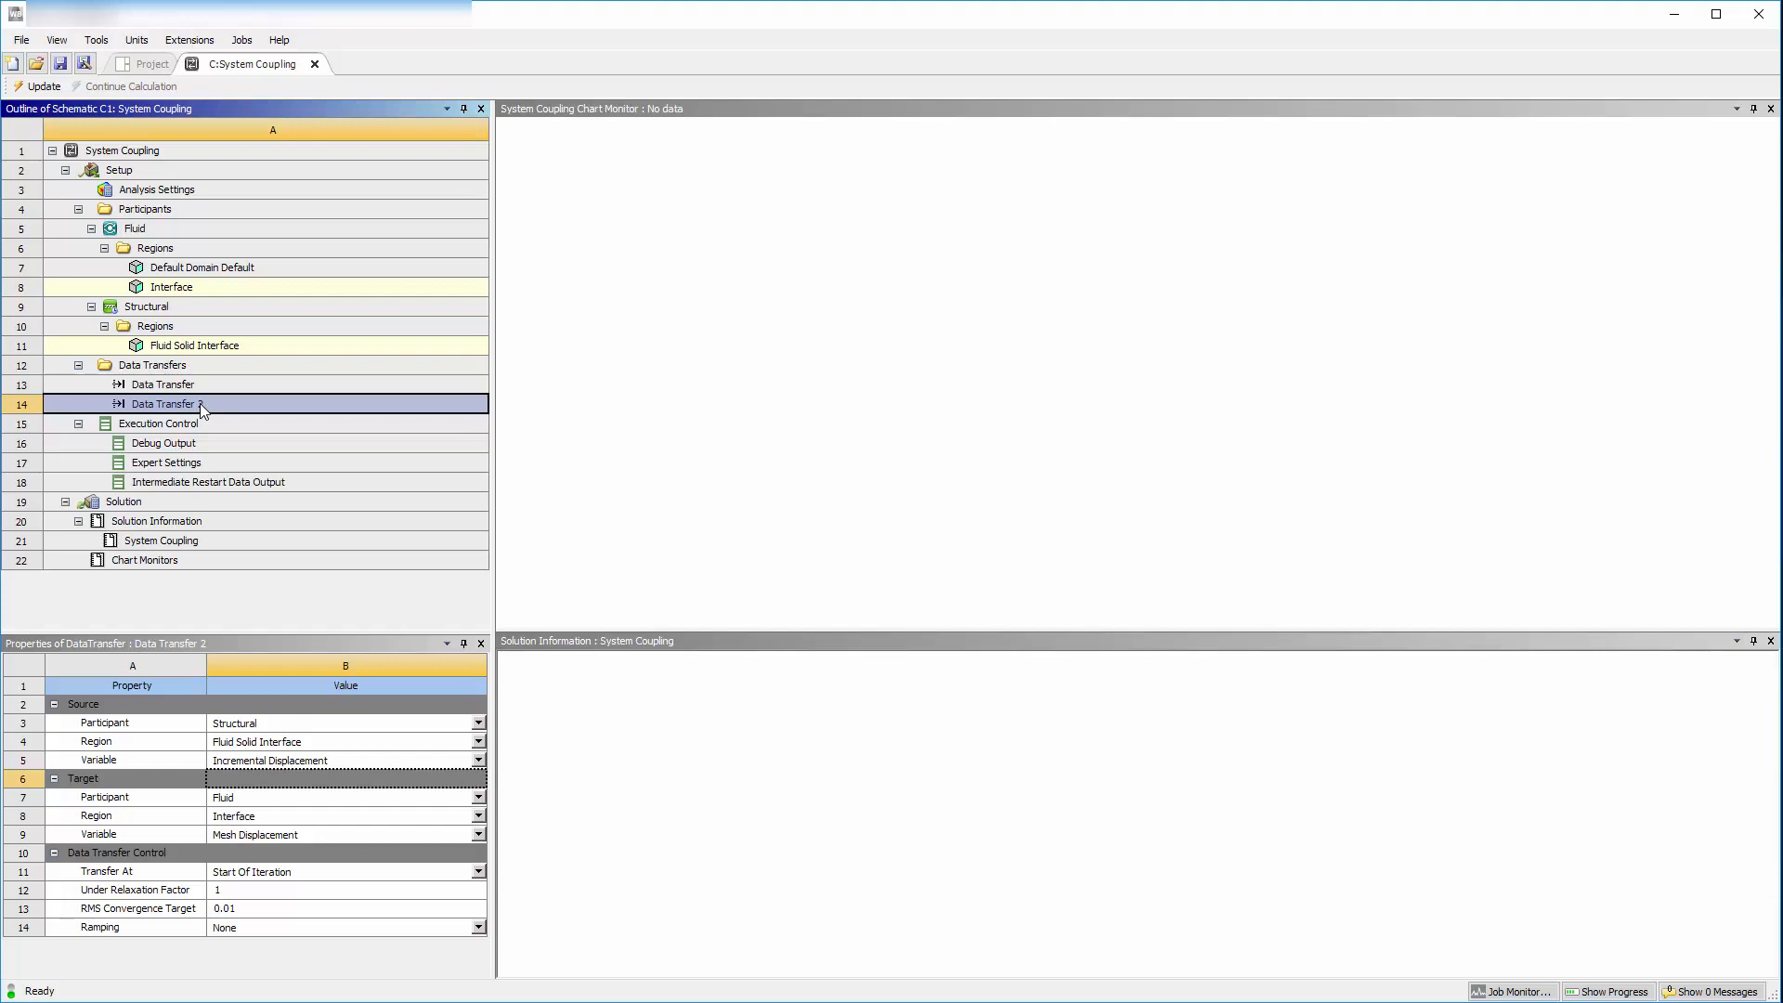
click(207, 481)
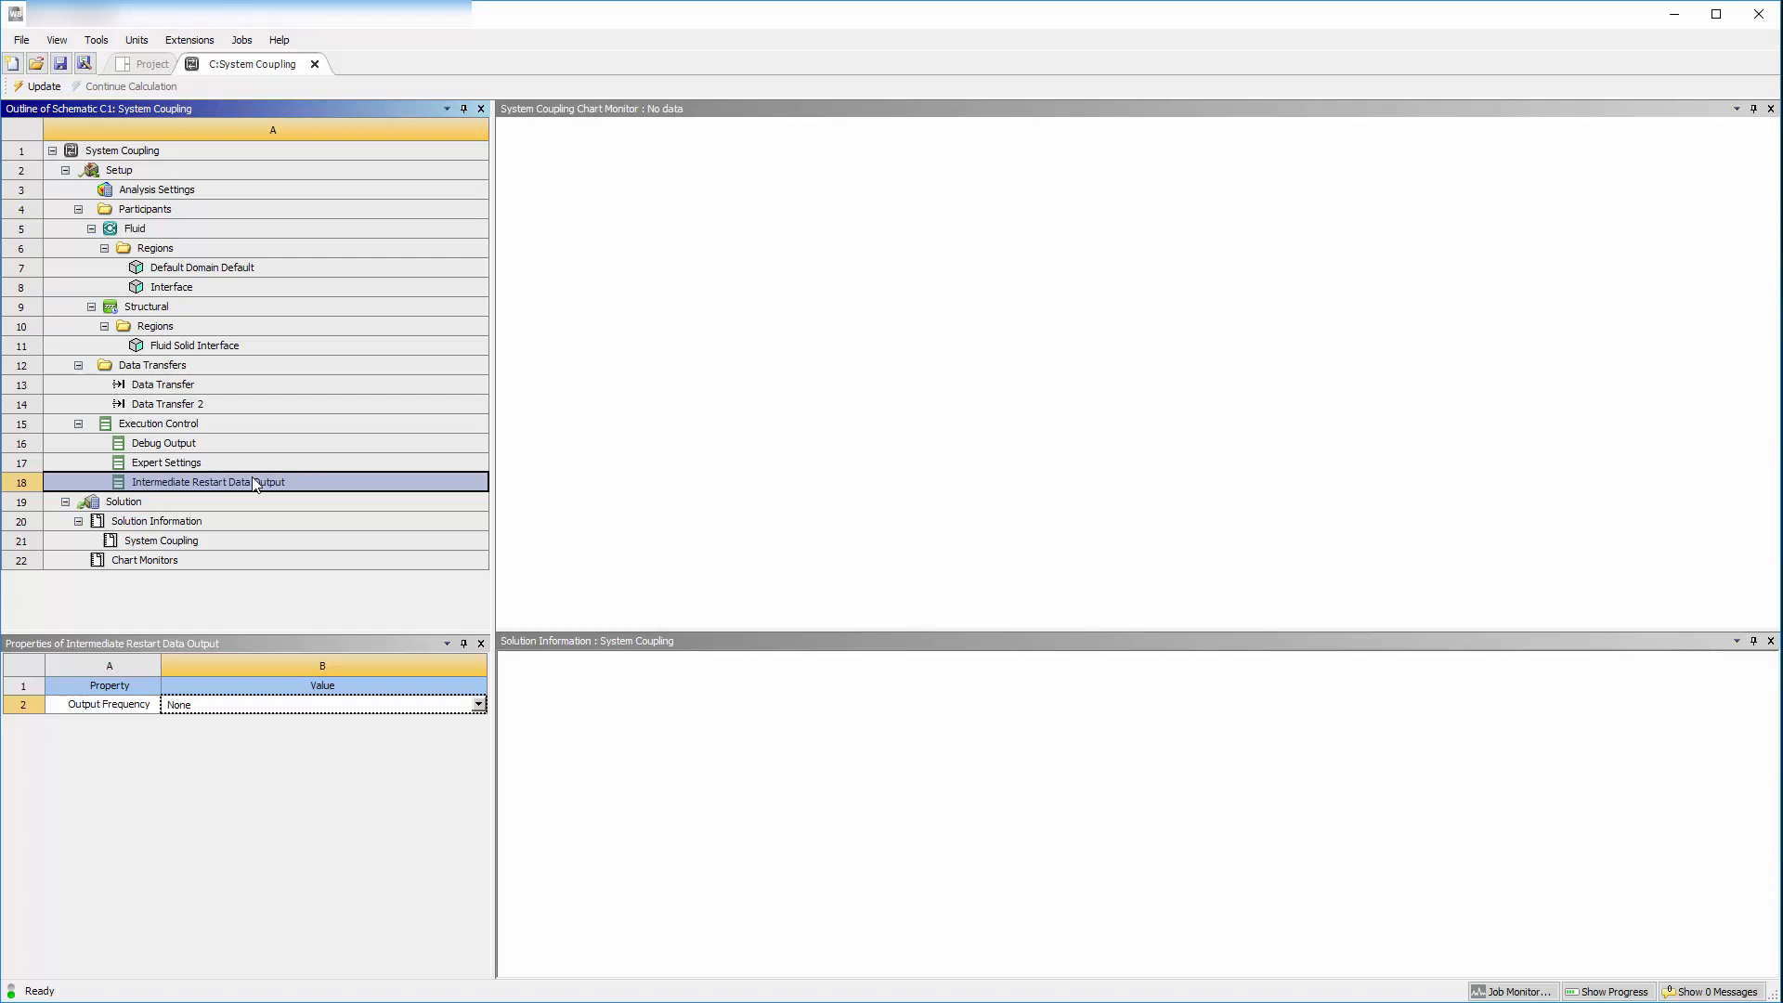
Set Intermediate Restart Data Output to At Step Interval with a step interval of 5
click(478, 702)
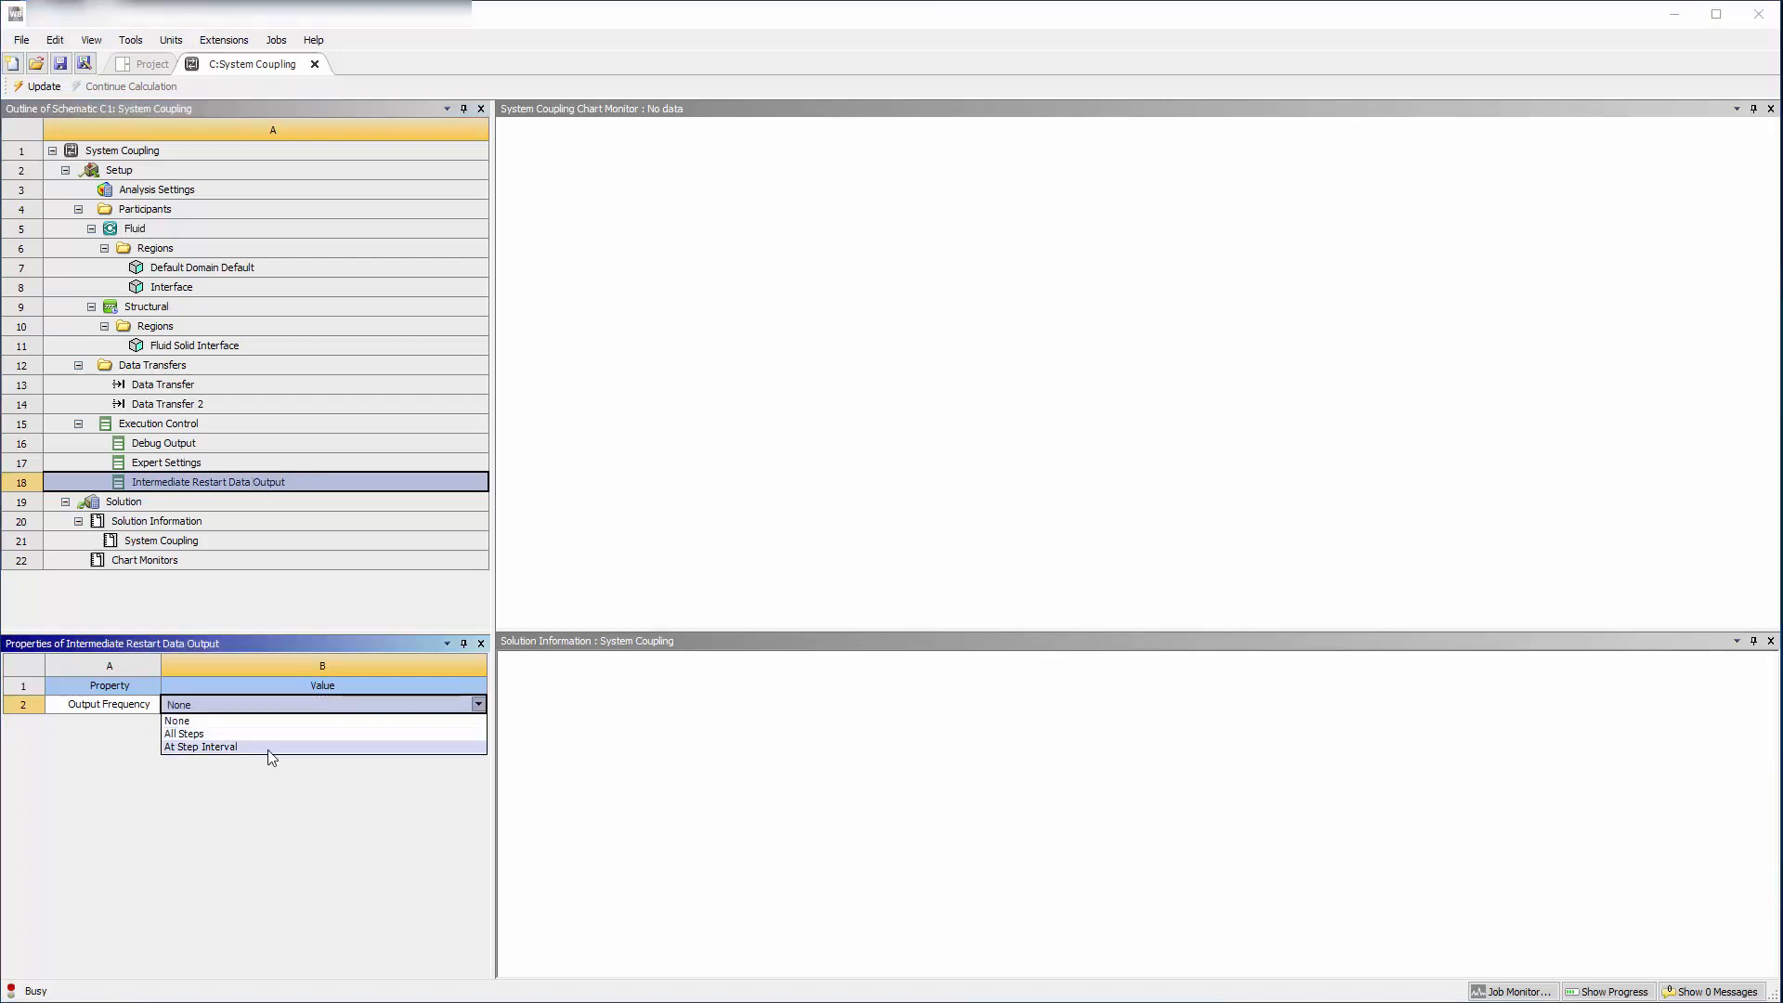
click(201, 747)
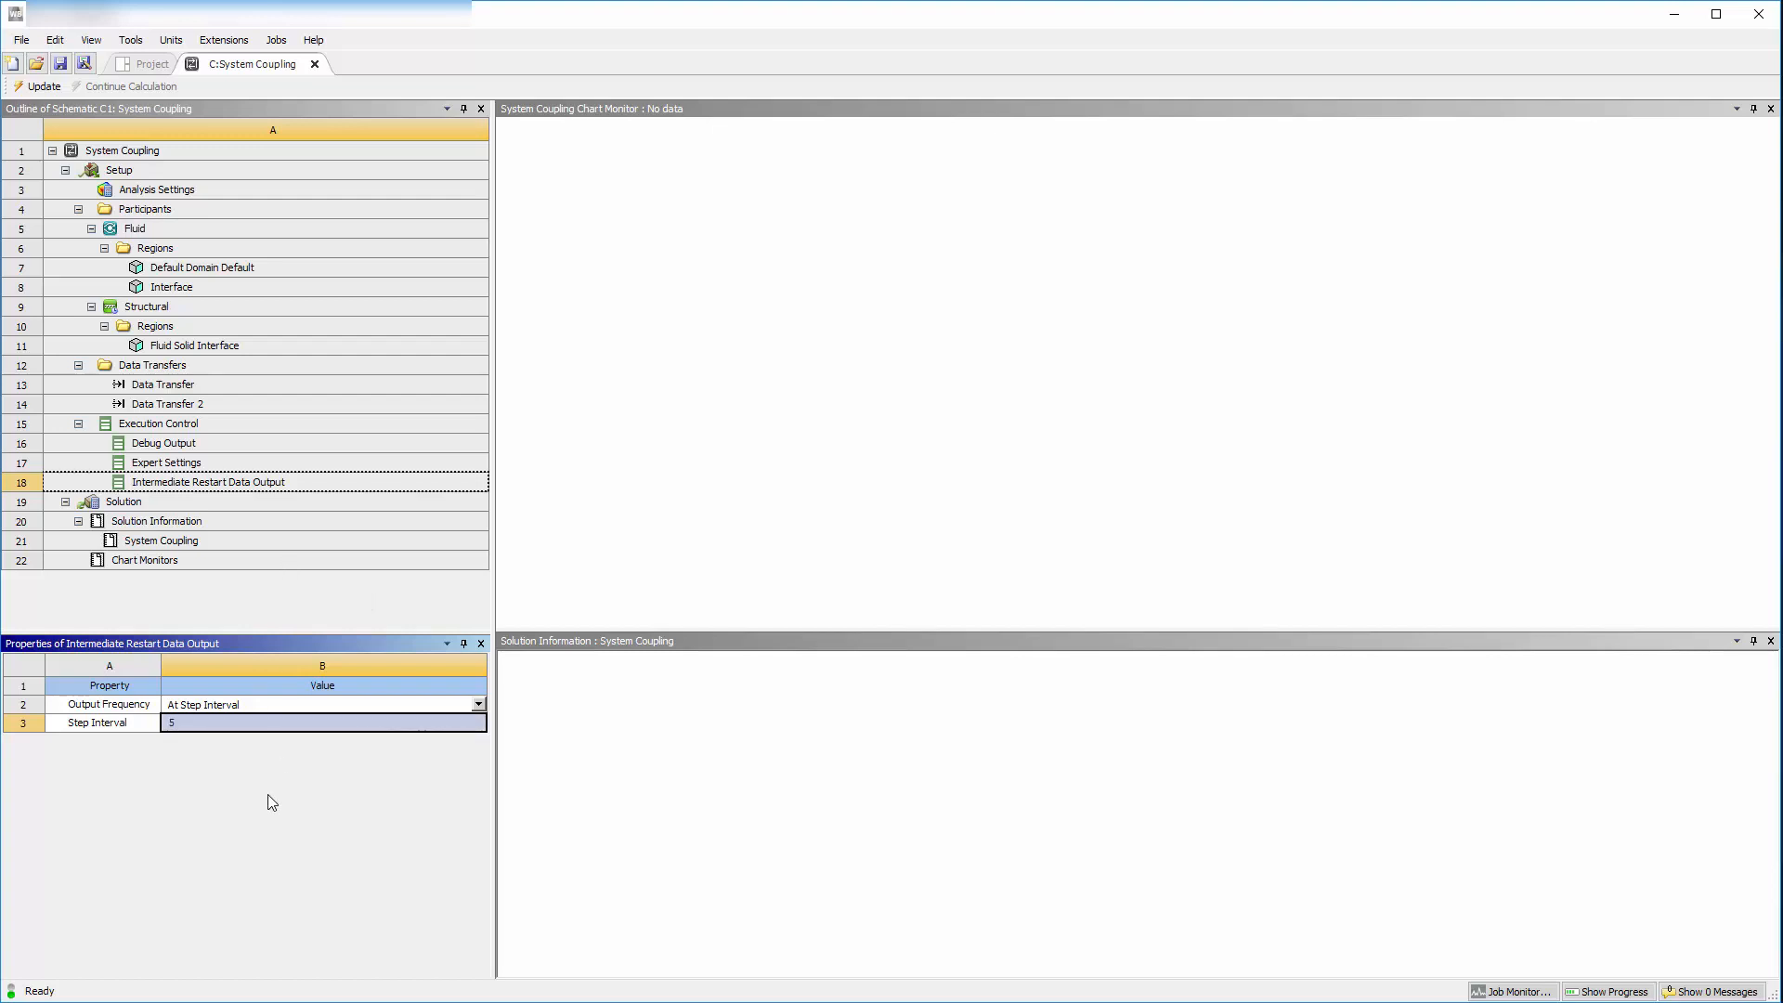
mouse_move(80, 468)
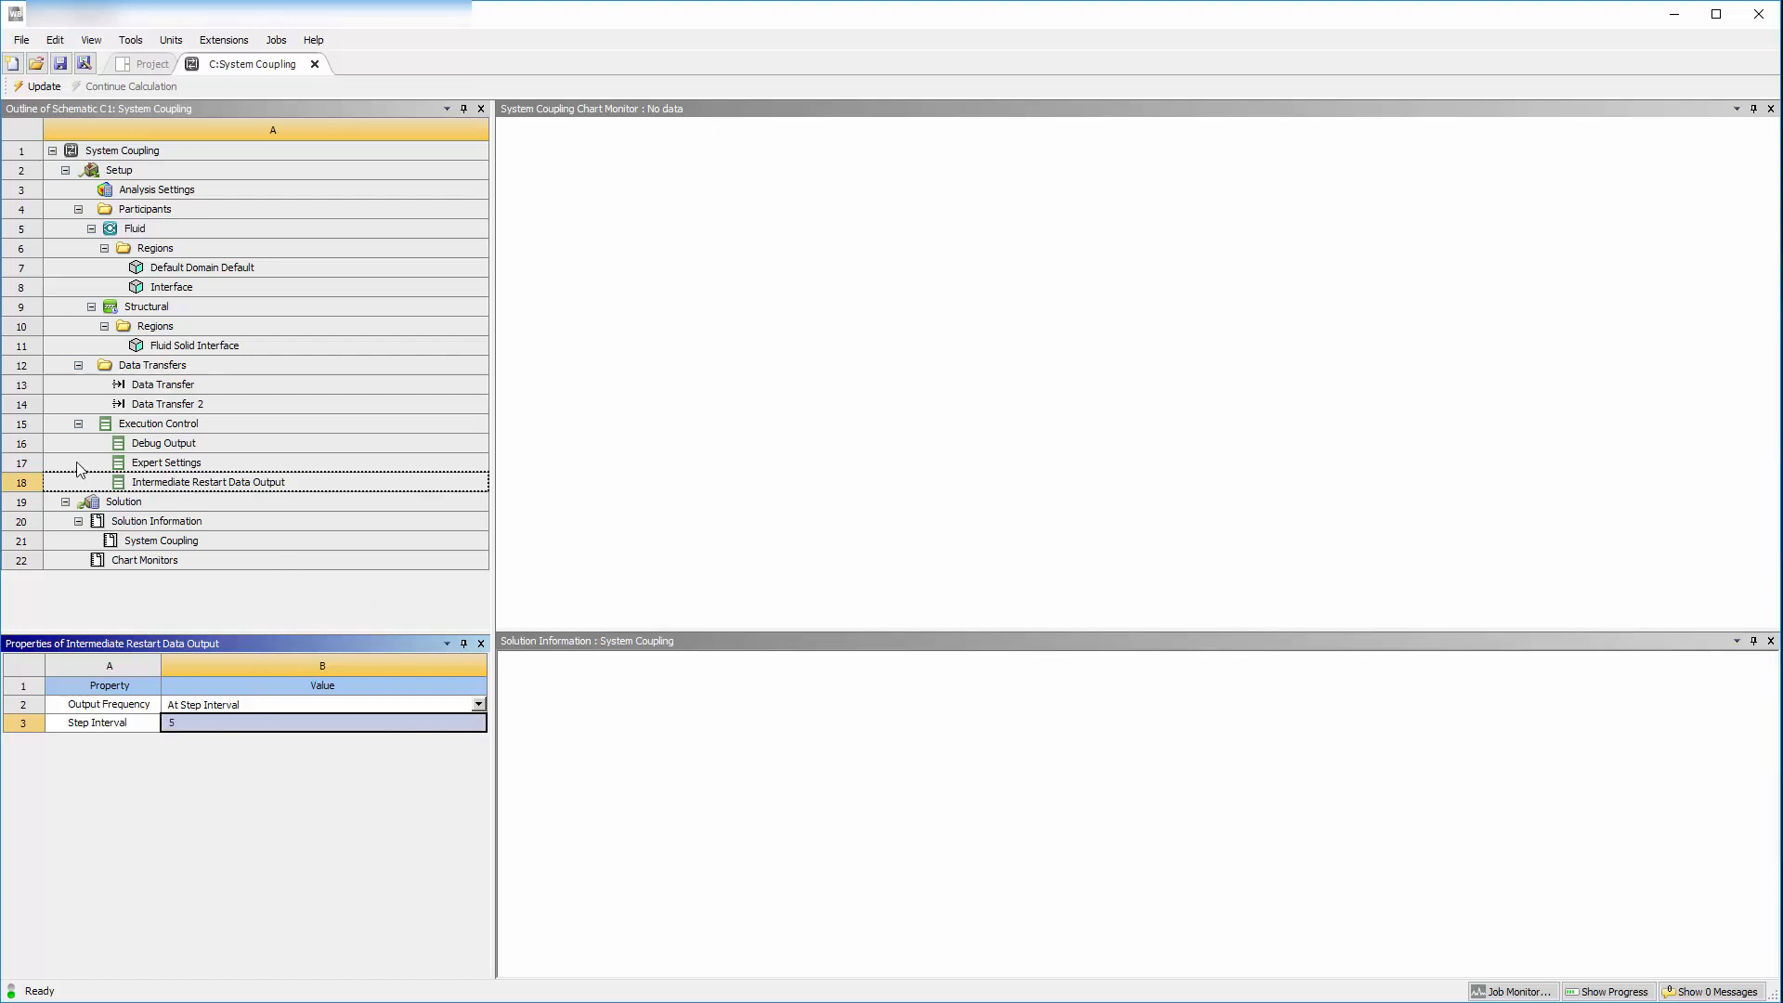
Run the coupled solve, scroll through the solution log, and return to the project schematic
click(122, 502)
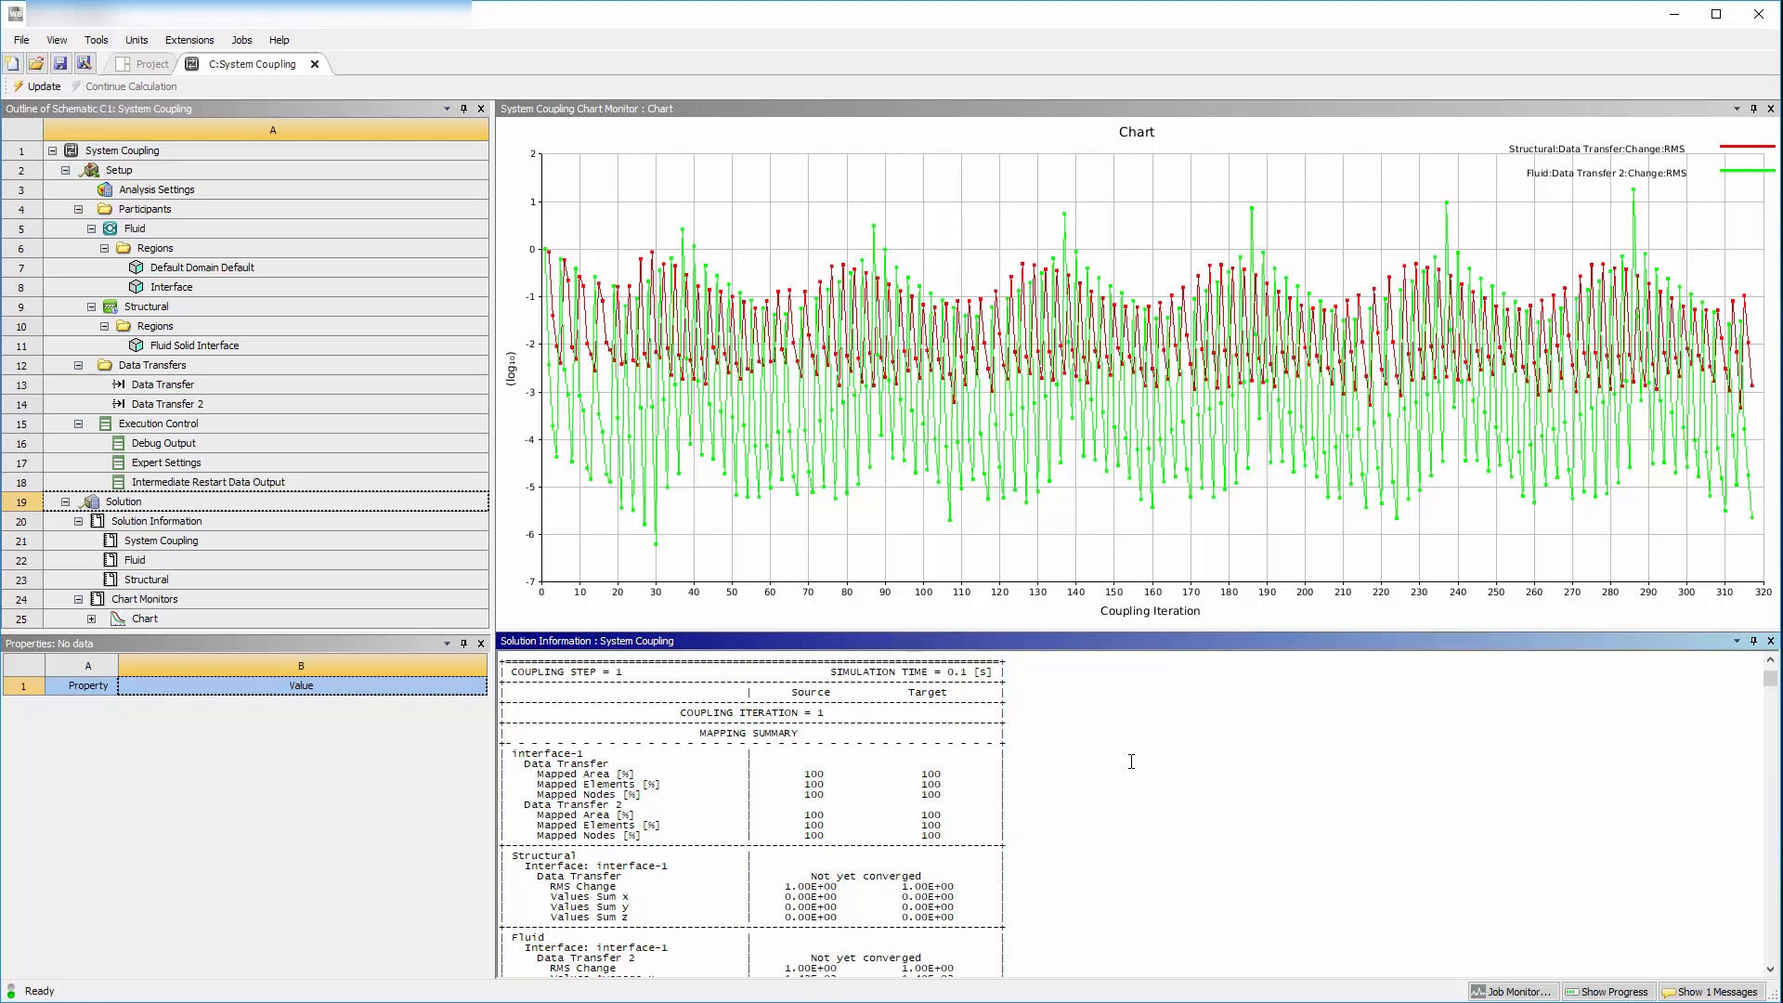
scroll(down, 3)
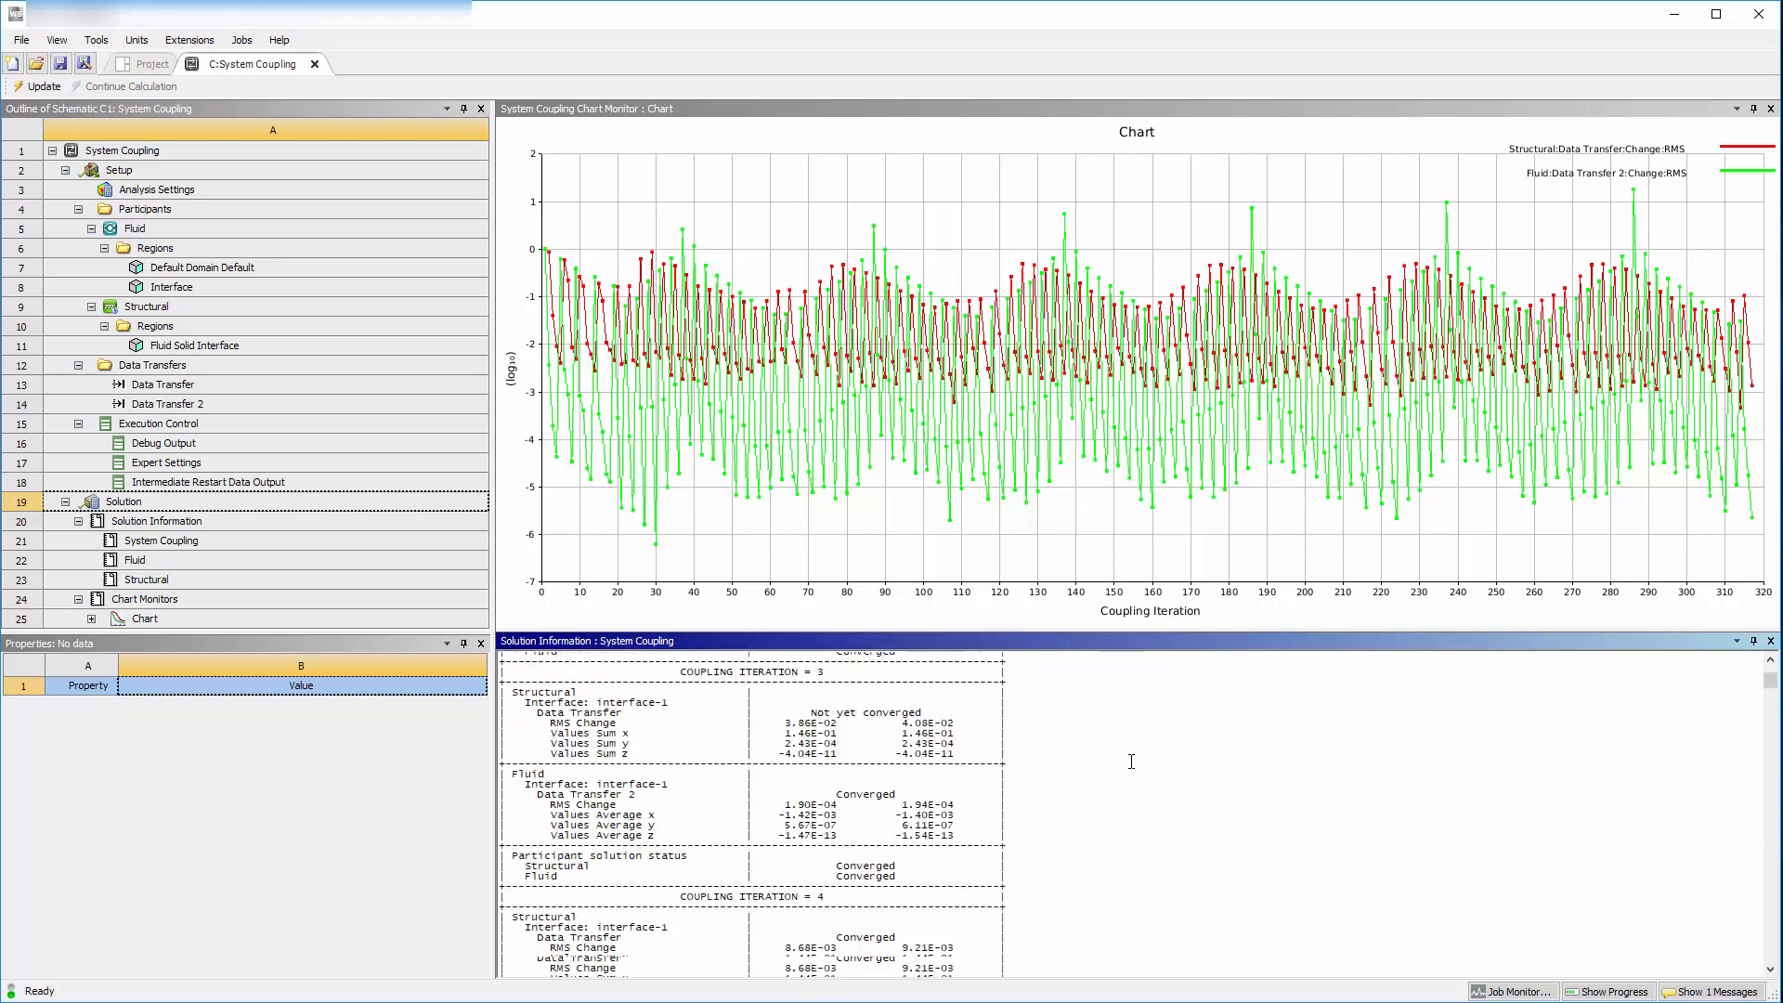
scroll(down, 3)
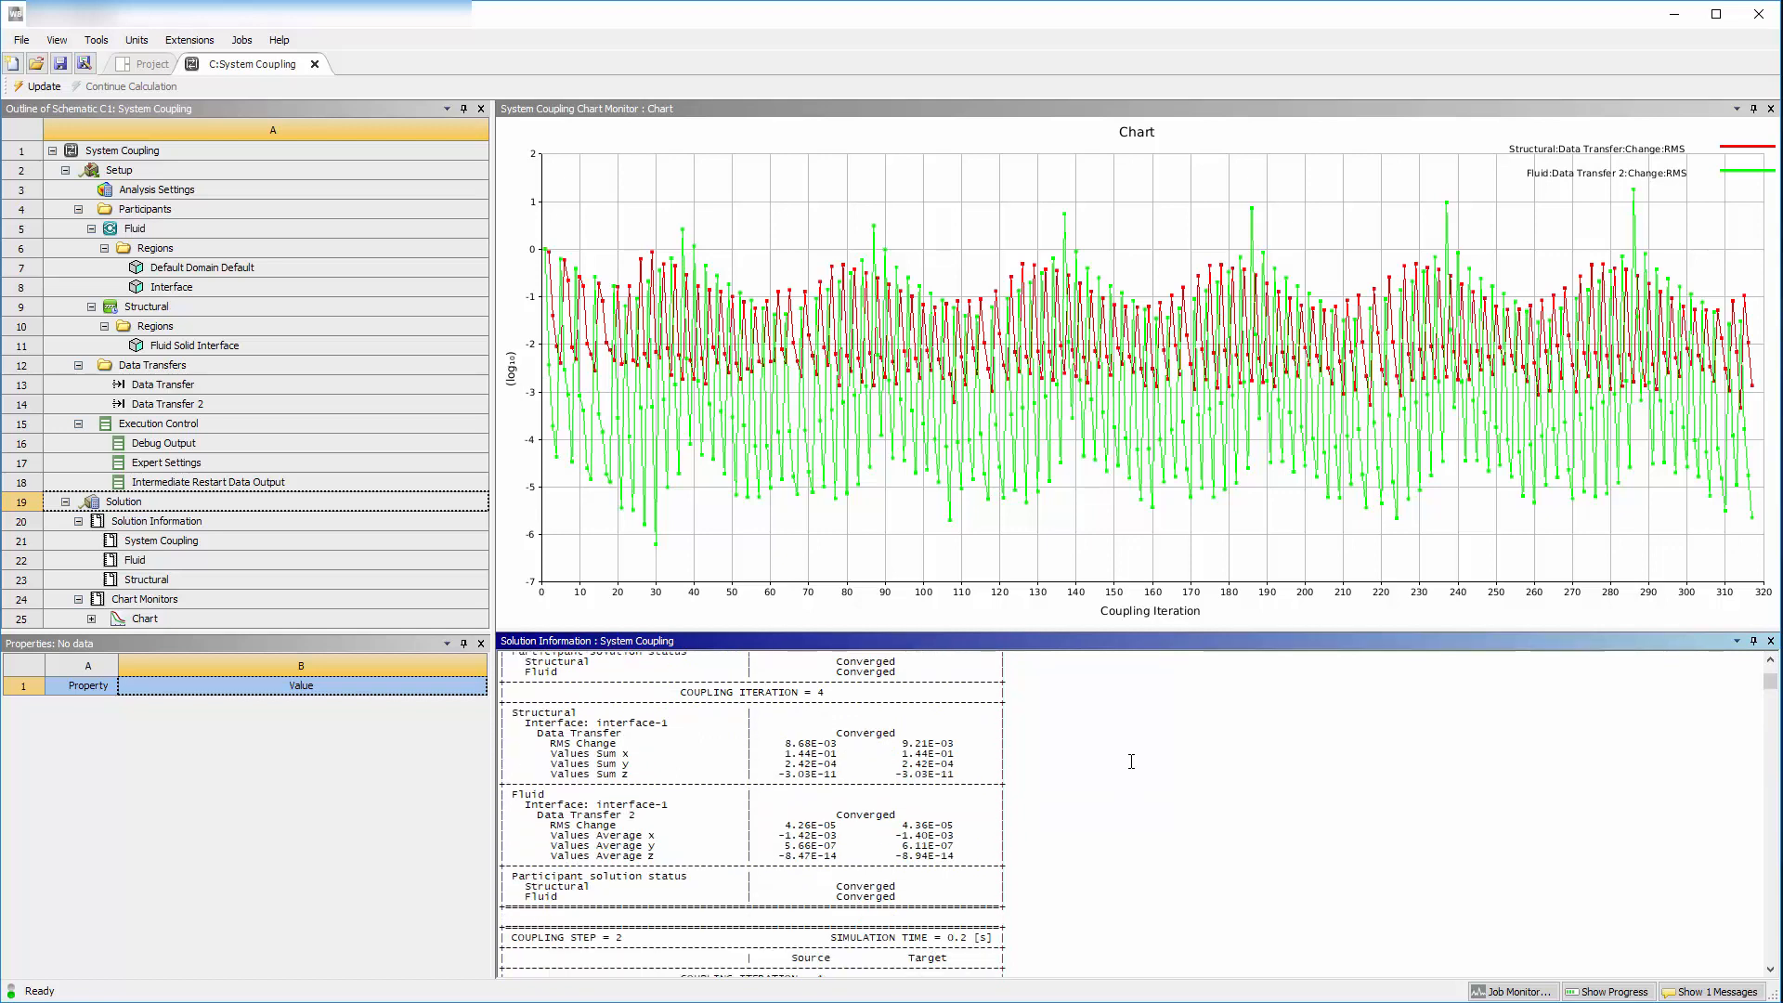
scroll(down, 3)
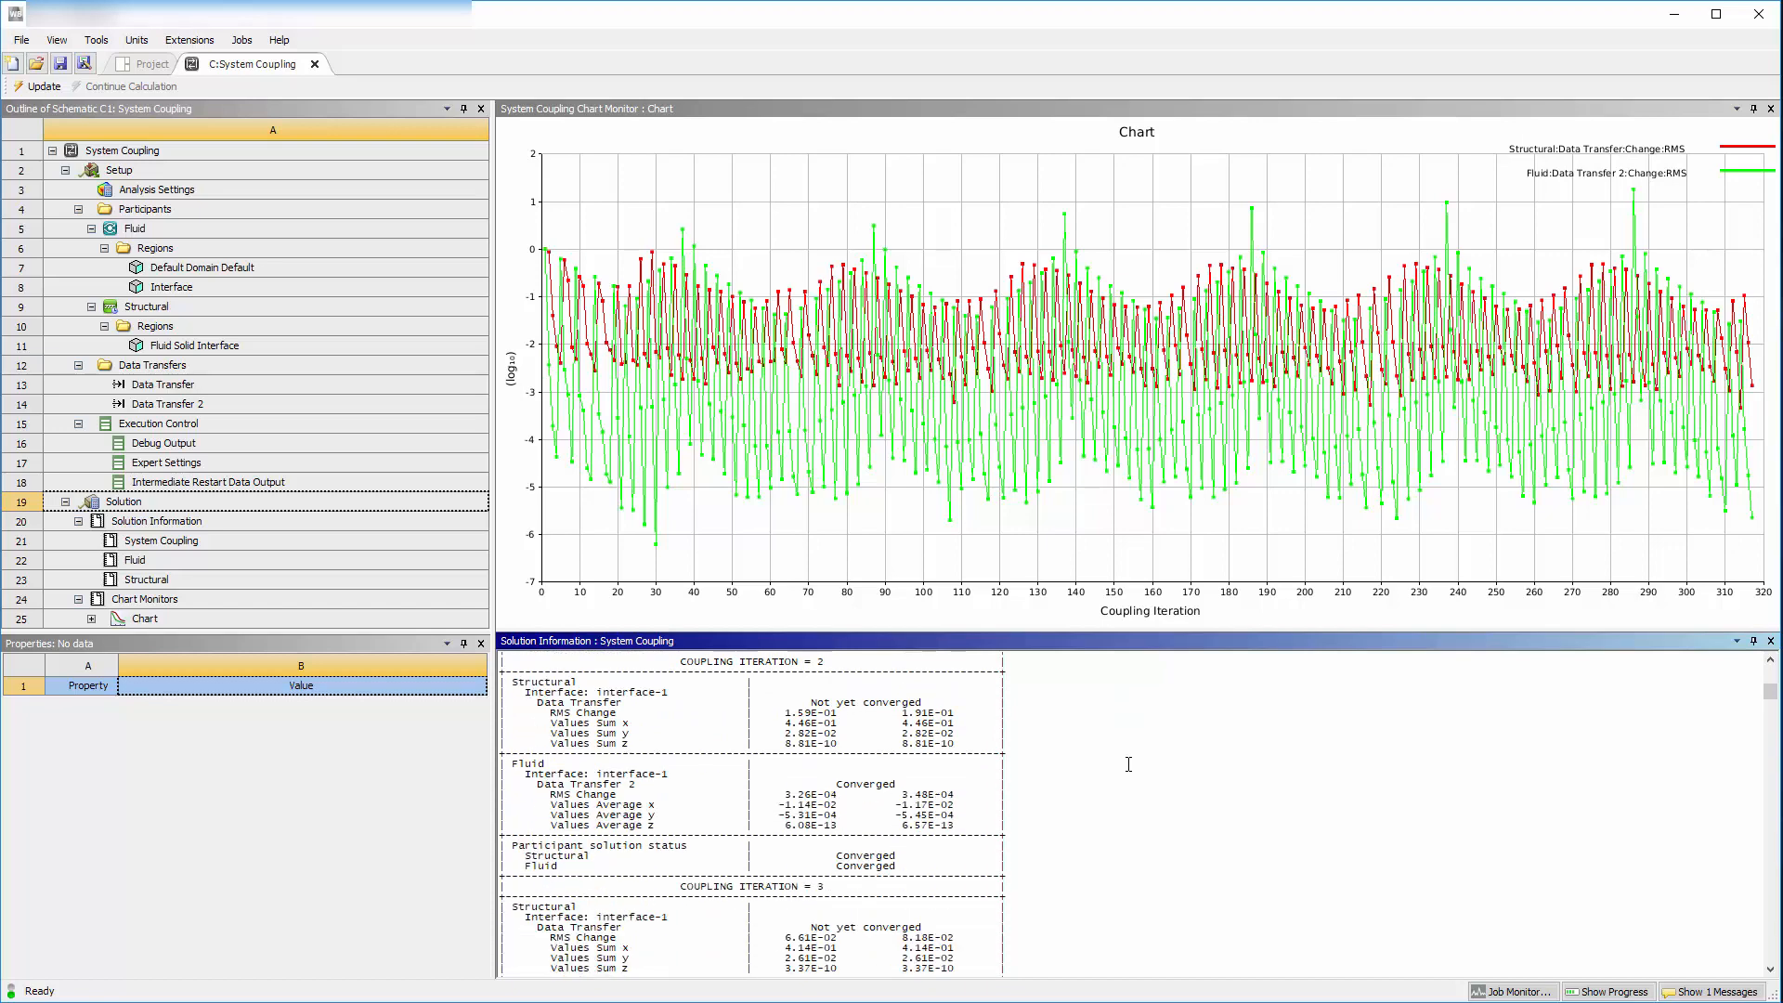
click(150, 63)
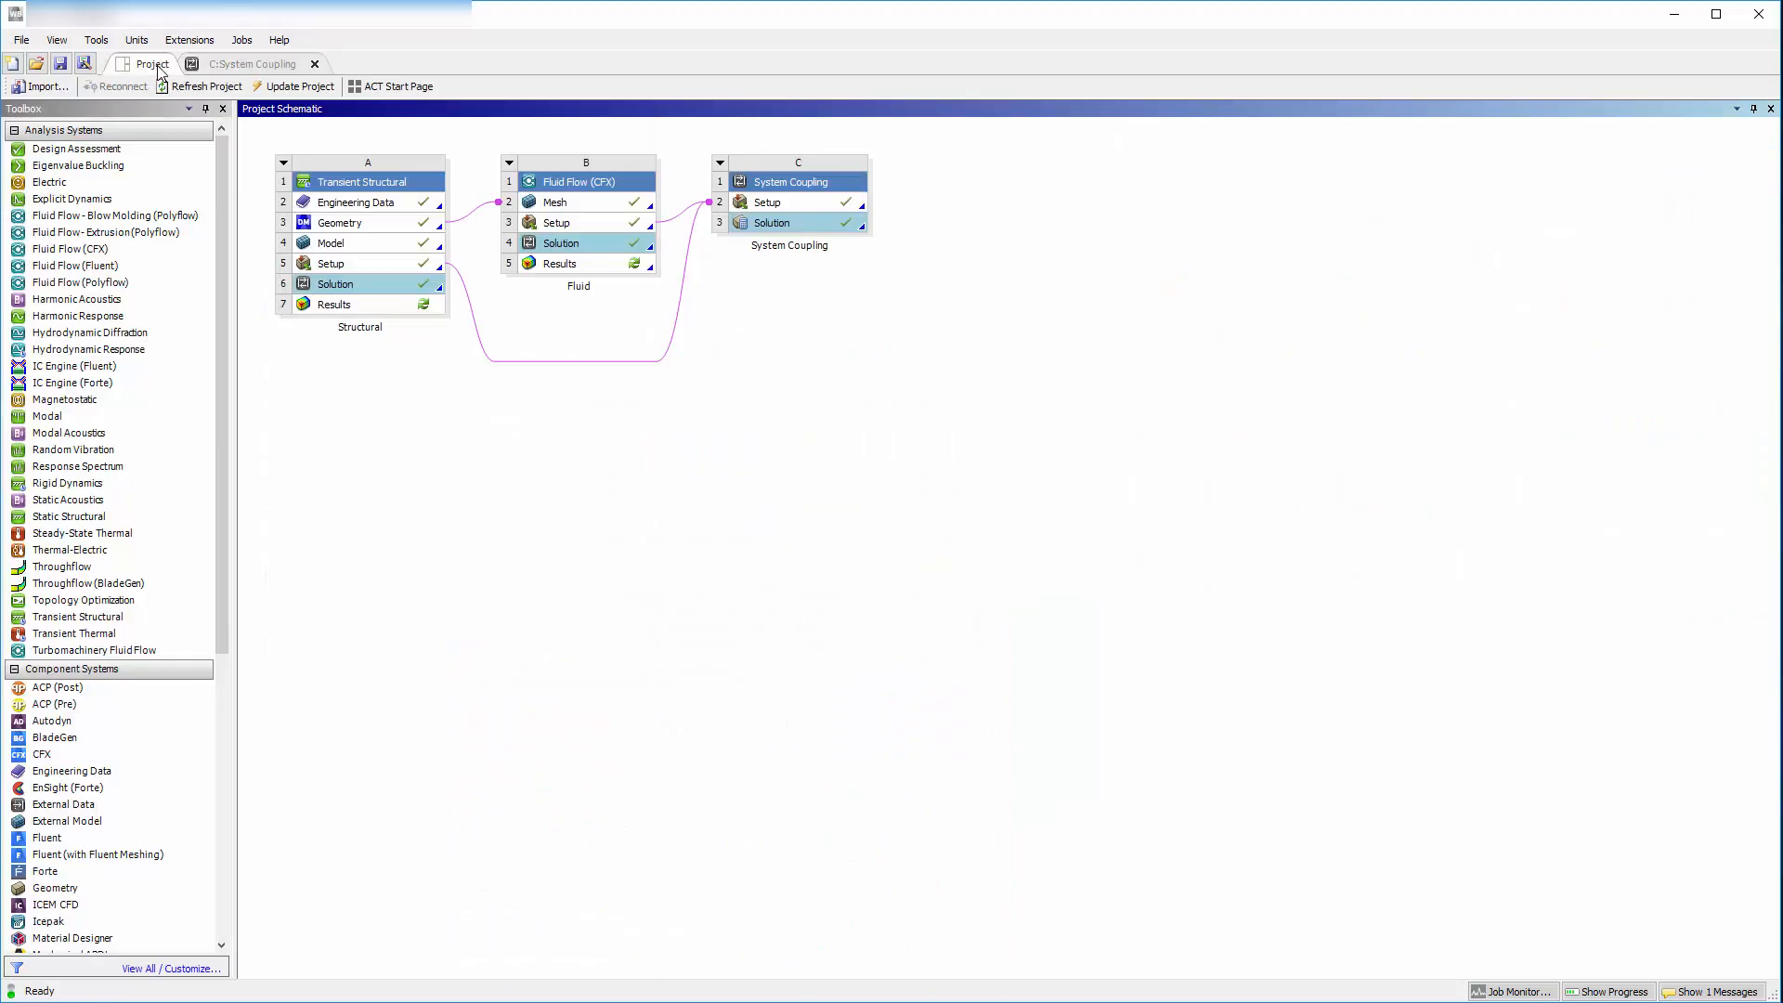